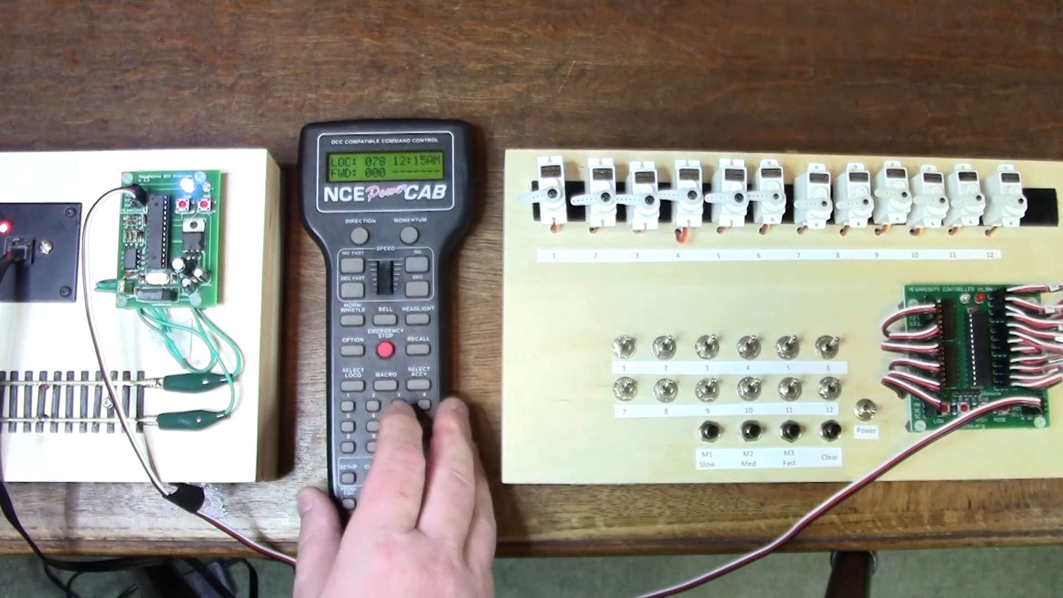
pyautogui.click(418, 376)
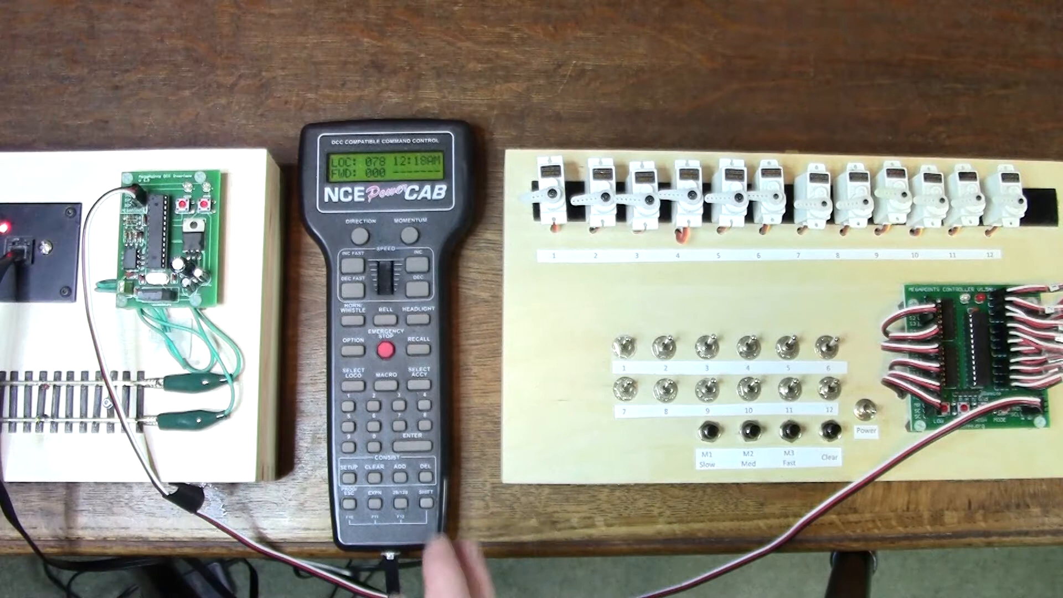
pyautogui.click(418, 376)
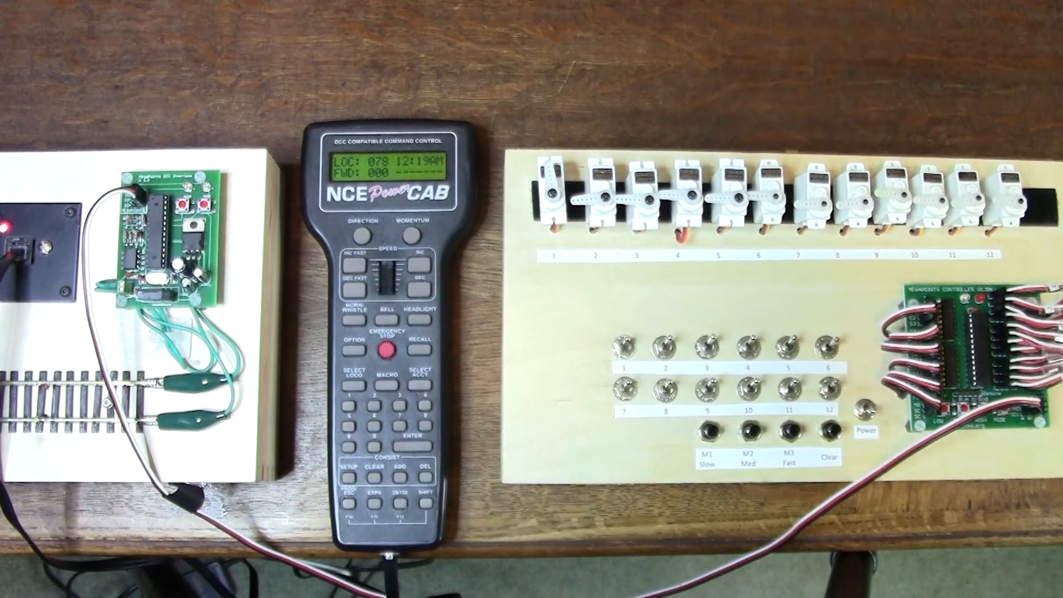
pyautogui.click(420, 371)
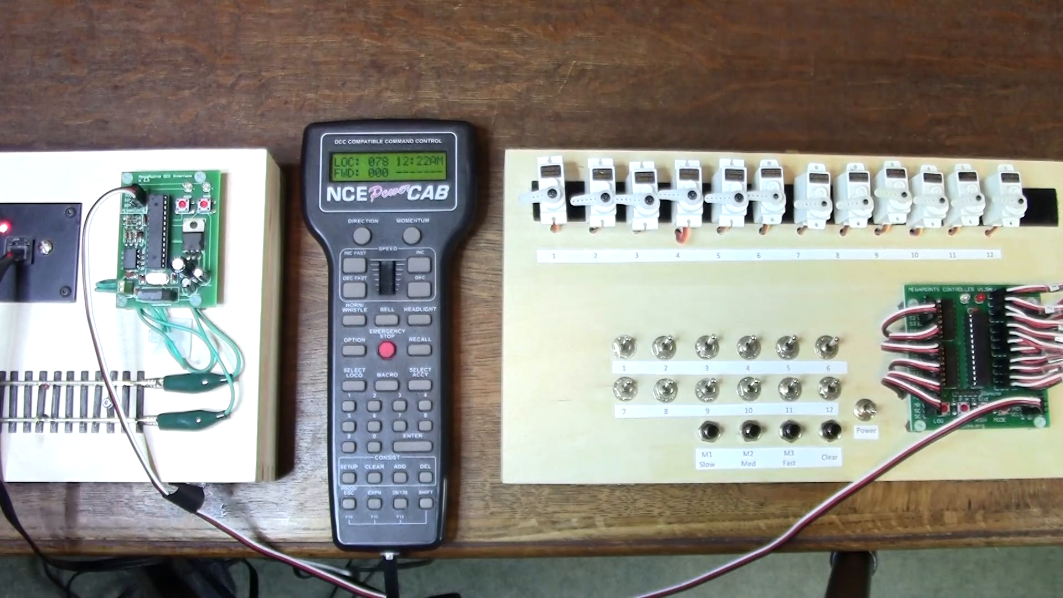
pyautogui.click(197, 200)
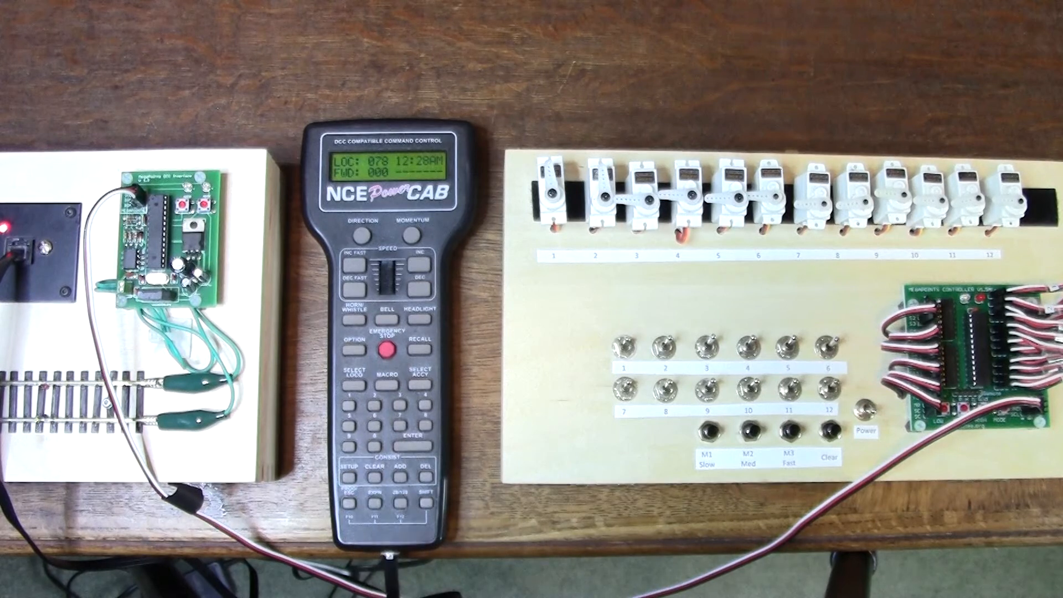
pyautogui.click(386, 378)
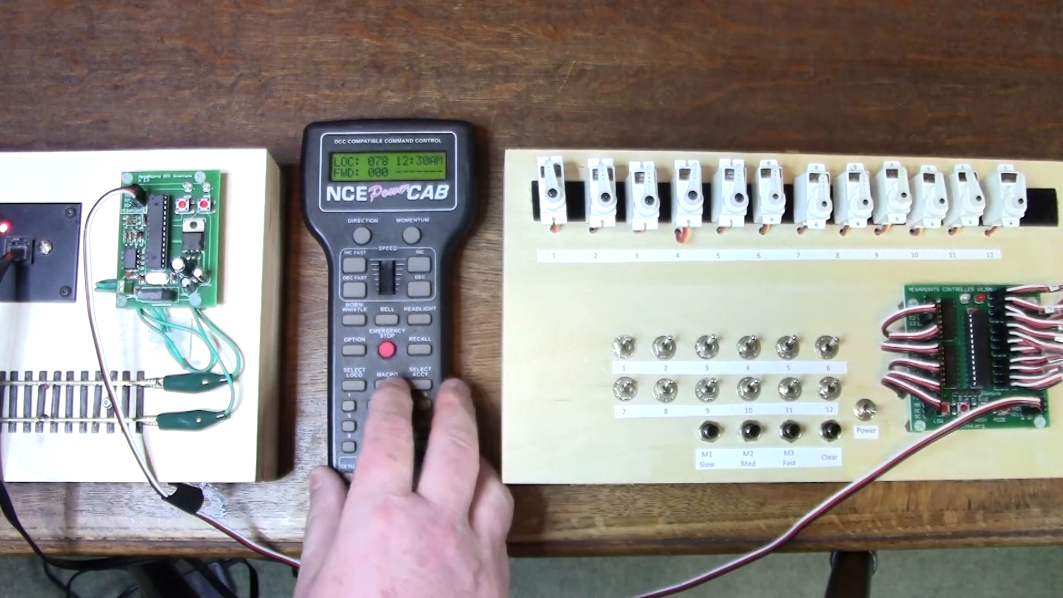
pyautogui.click(381, 378)
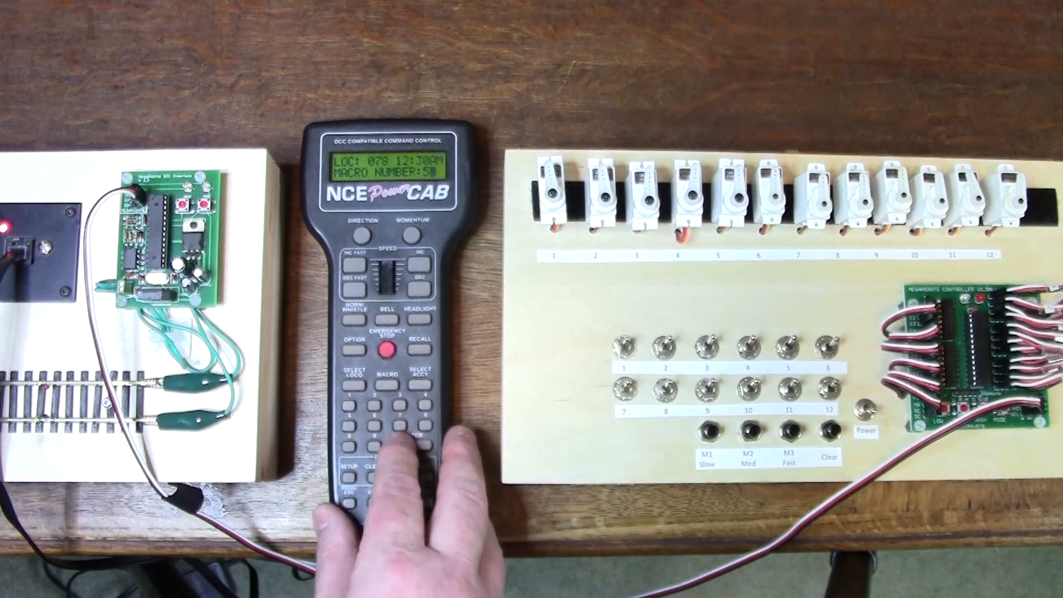